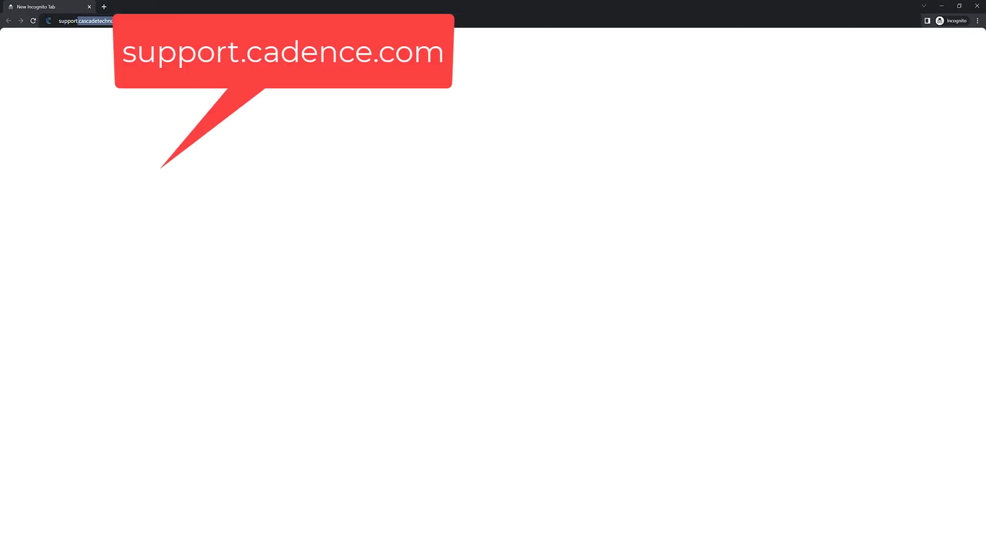
Load the Cadence Support site so its sign-in page appears.
{"action": "key", "text": "Return"}
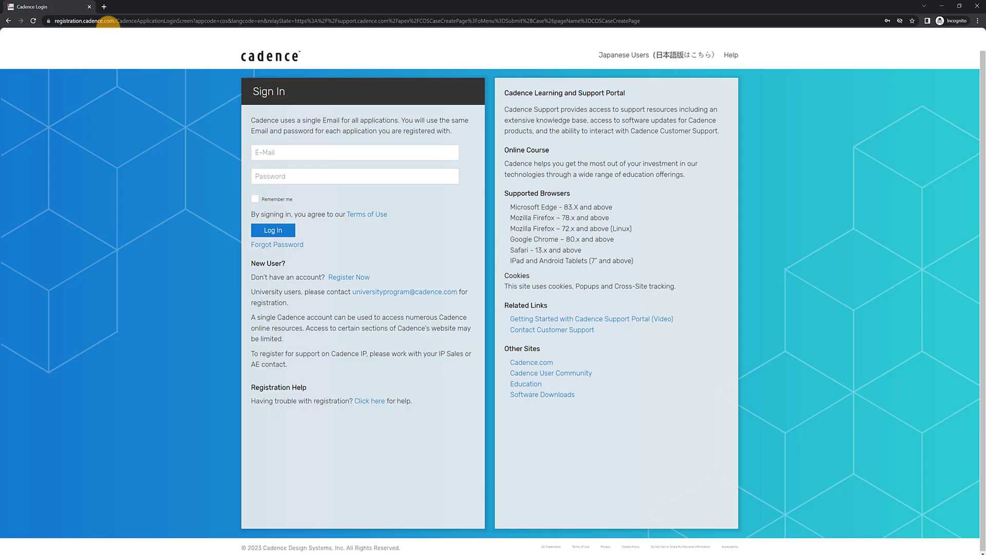
{"action": "mouse_move", "coordinate": [326, 258]}
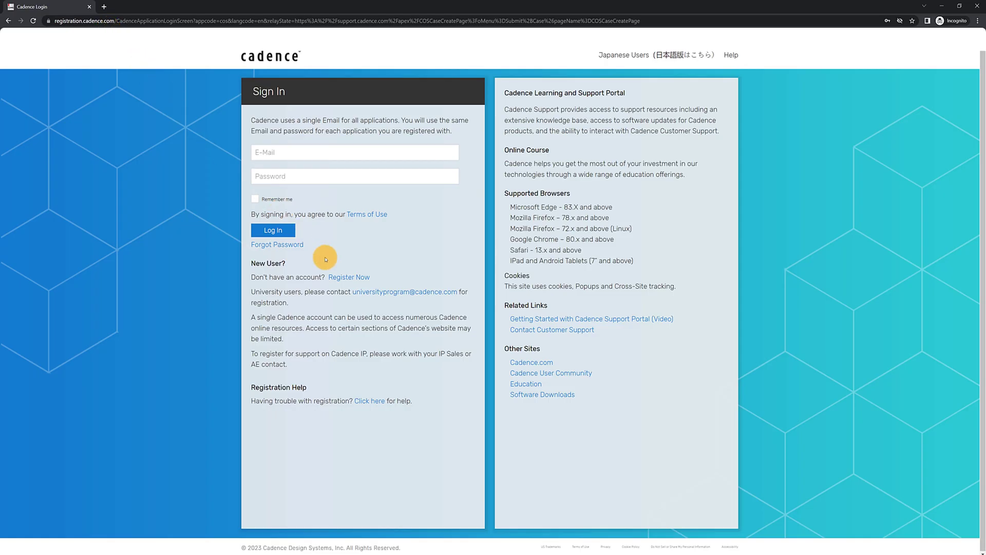
{"action": "mouse_move", "coordinate": [350, 277]}
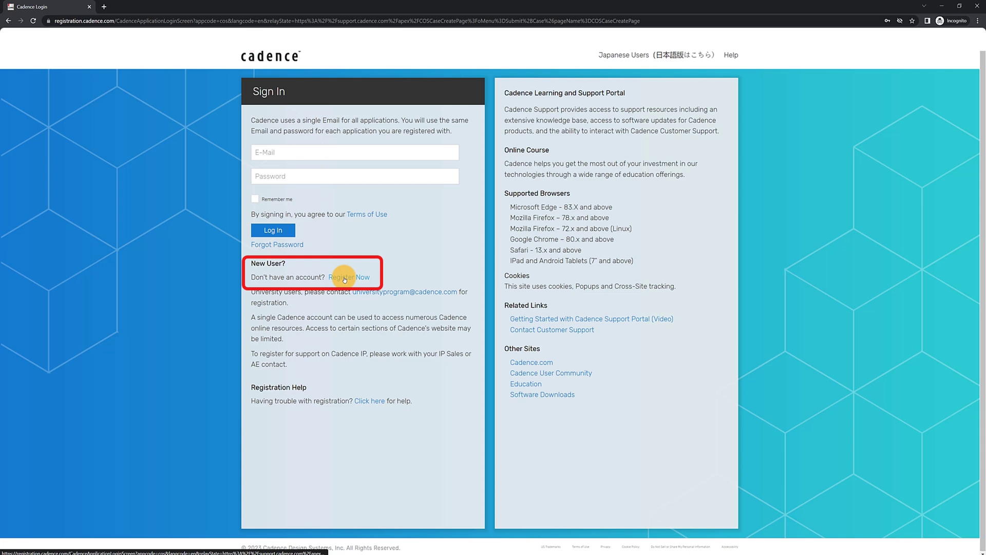
{"action": "mouse_move", "coordinate": [309, 182]}
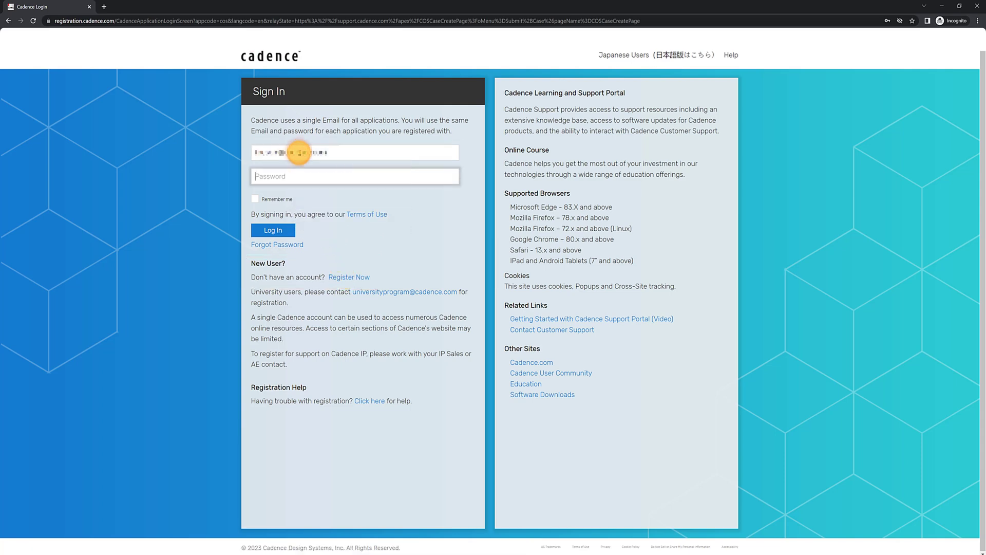
Start a Submit Case form and filter the Product list by 'Numeca', then 'Fidelity'.
{"action": "left_click", "coordinate": [272, 229]}
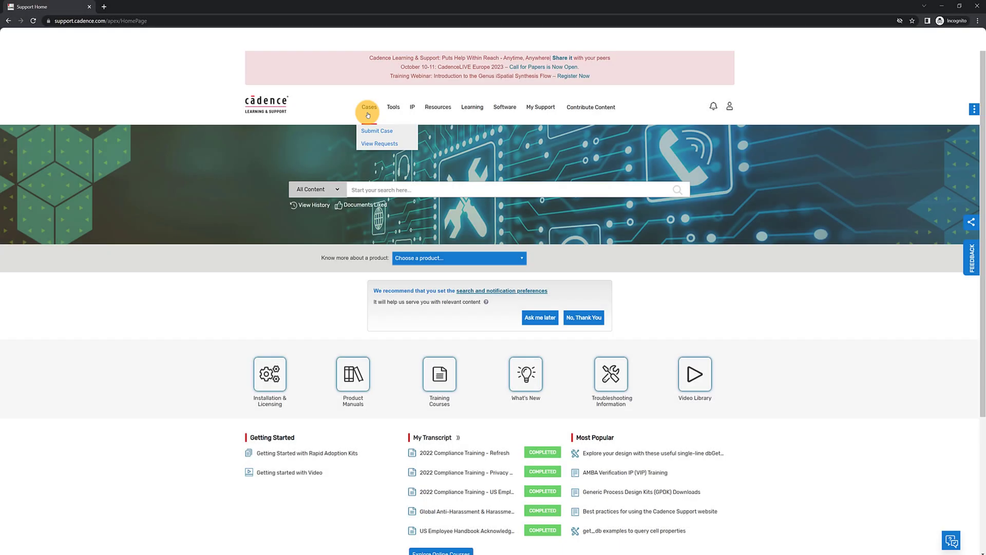
{"action": "left_click", "coordinate": [377, 131]}
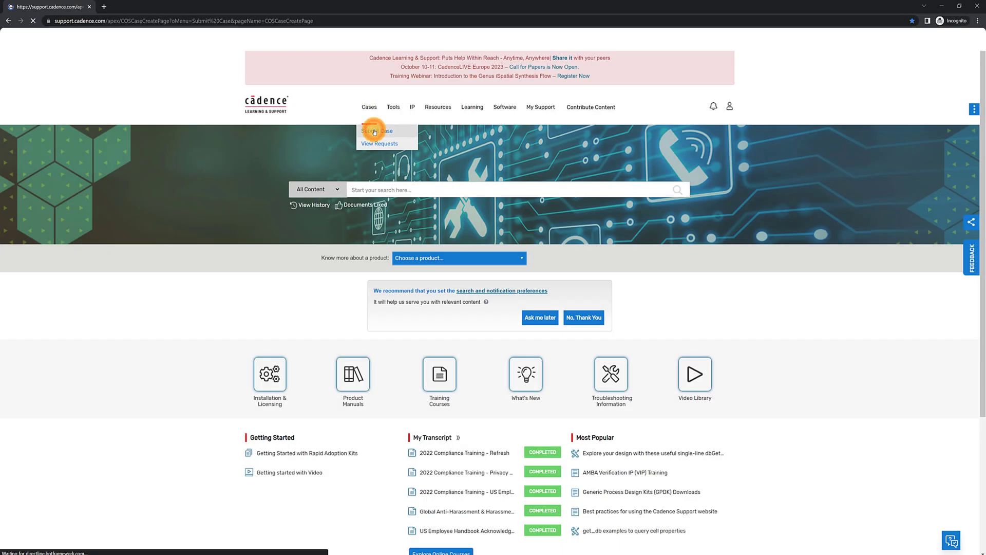
{"action": "left_click", "coordinate": [377, 131]}
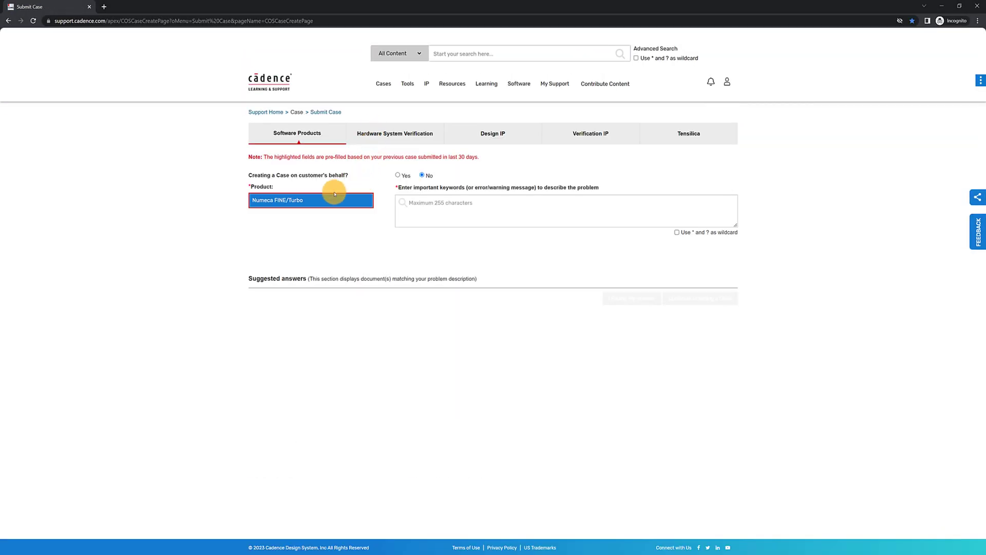
{"action": "left_click", "coordinate": [310, 200]}
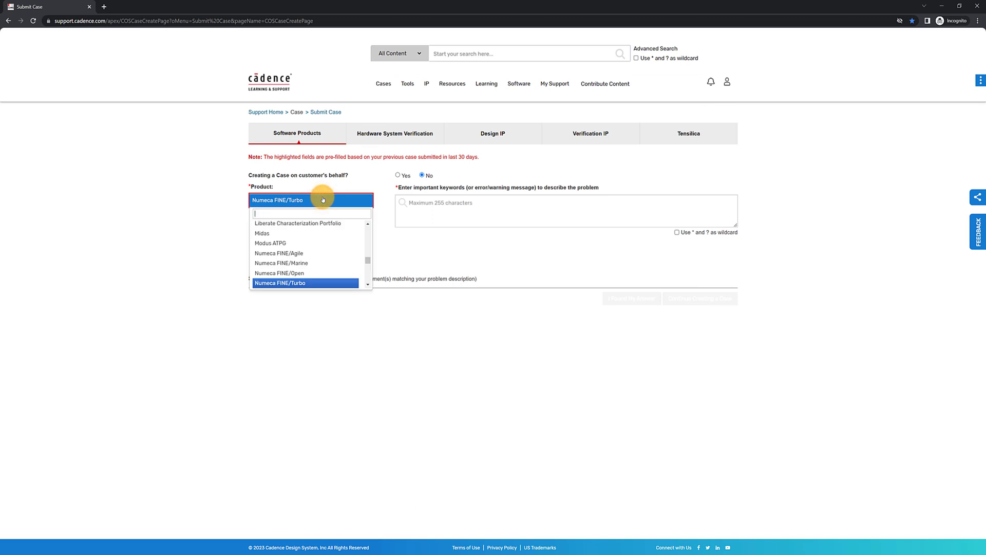
{"action": "mouse_move", "coordinate": [320, 212]}
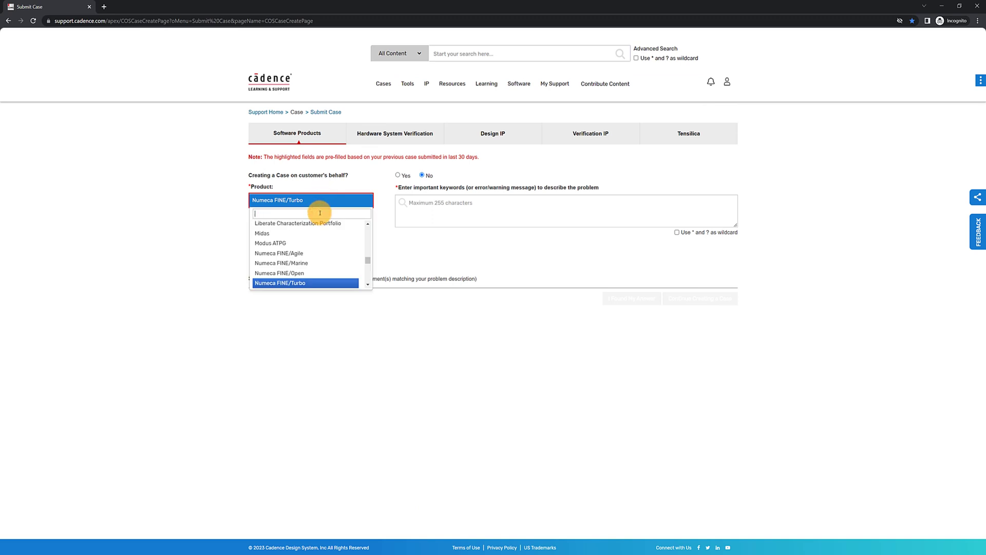
{"action": "type", "text": "Numeca"}
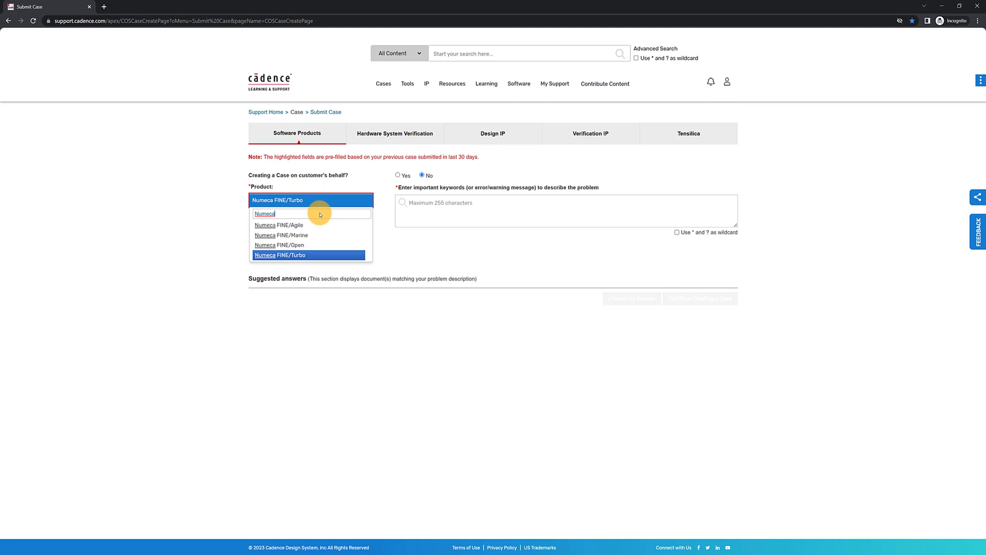
{"action": "mouse_move", "coordinate": [290, 255]}
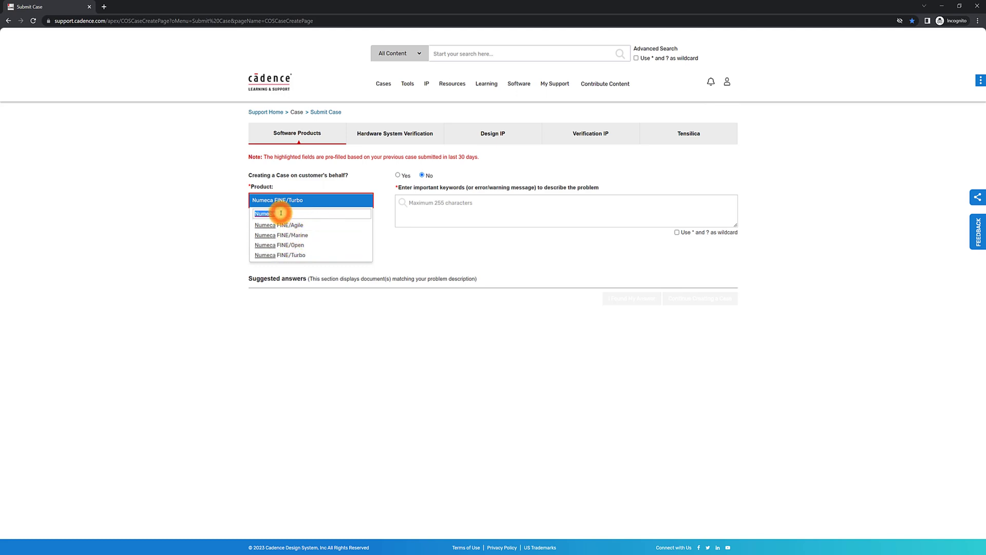
{"action": "type", "text": "Fidelity"}
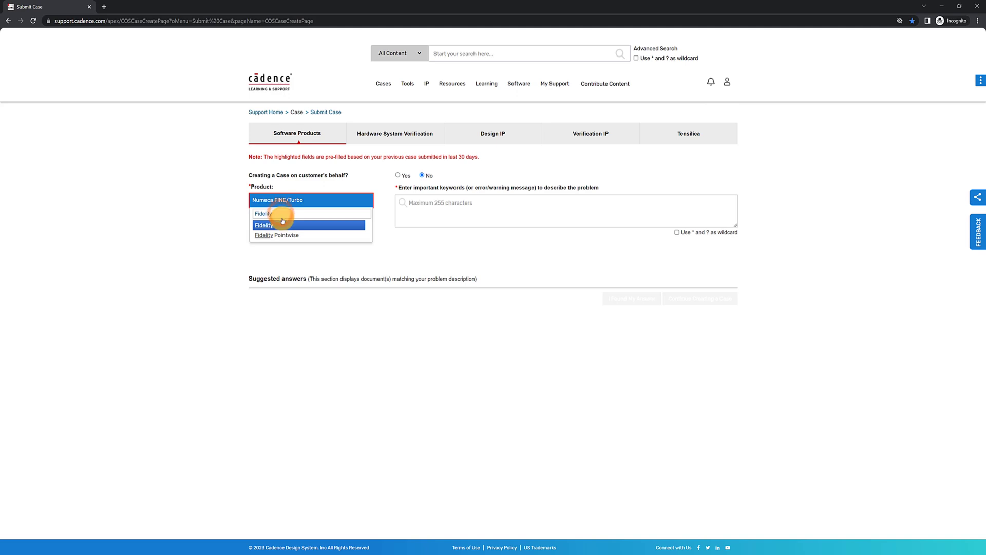
Choose Fidelity as product and enter 'I cannot start the software', reviewing suggested answers.
{"action": "left_click", "coordinate": [263, 225]}
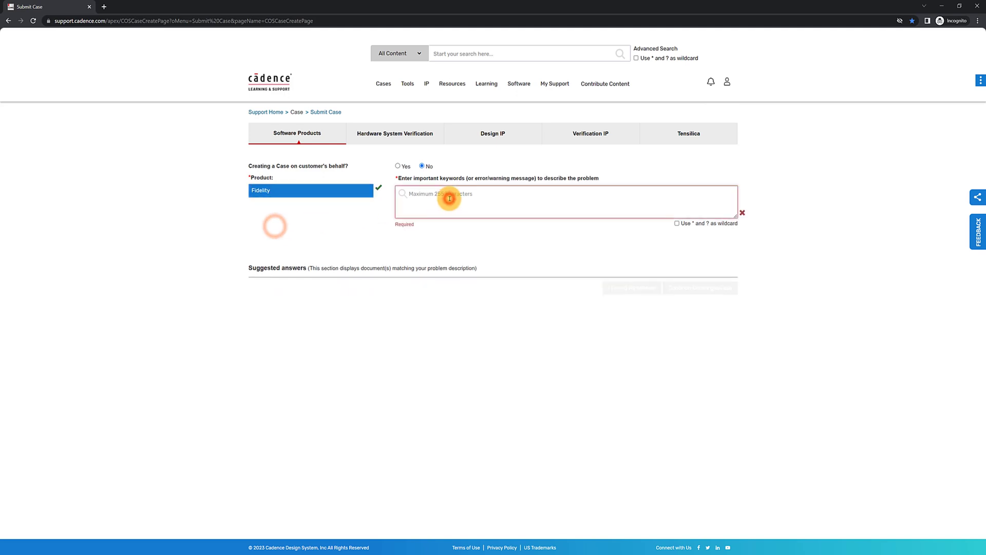
{"action": "type", "text": "I cannot start the software"}
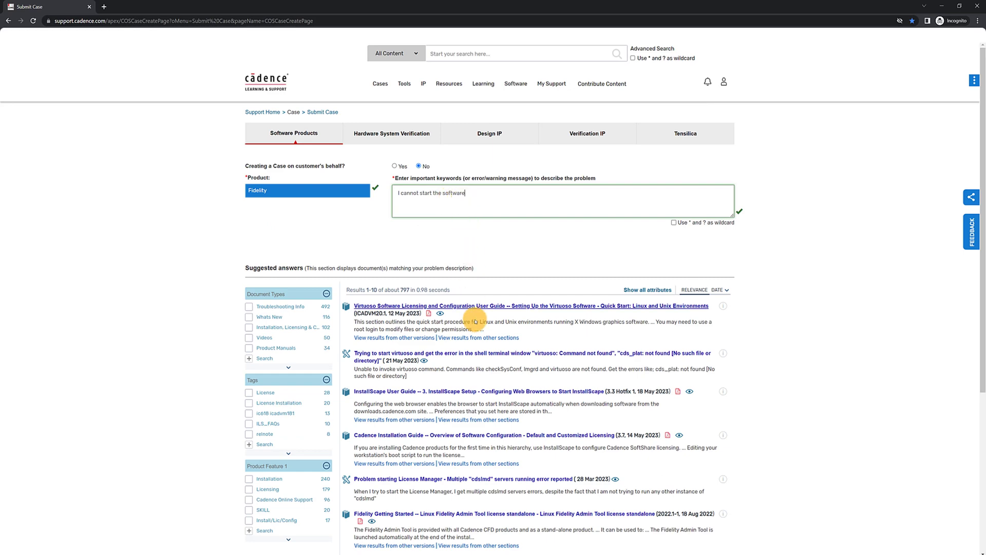
{"action": "scroll", "scroll_direction": "down", "scroll_amount": 3}
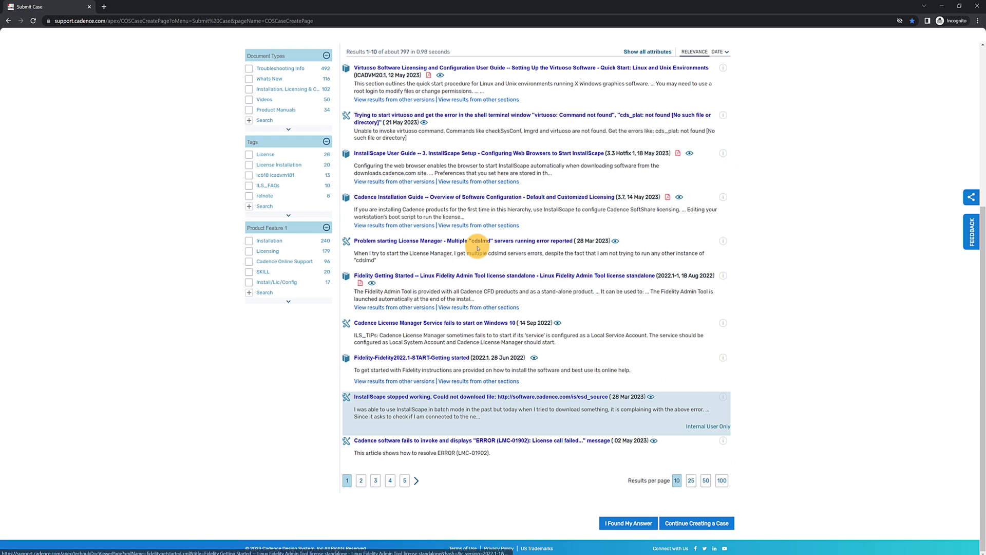
Continue to the full form and set feature License/Installation, version 2023.1, and the severity.
{"action": "left_click", "coordinate": [697, 523]}
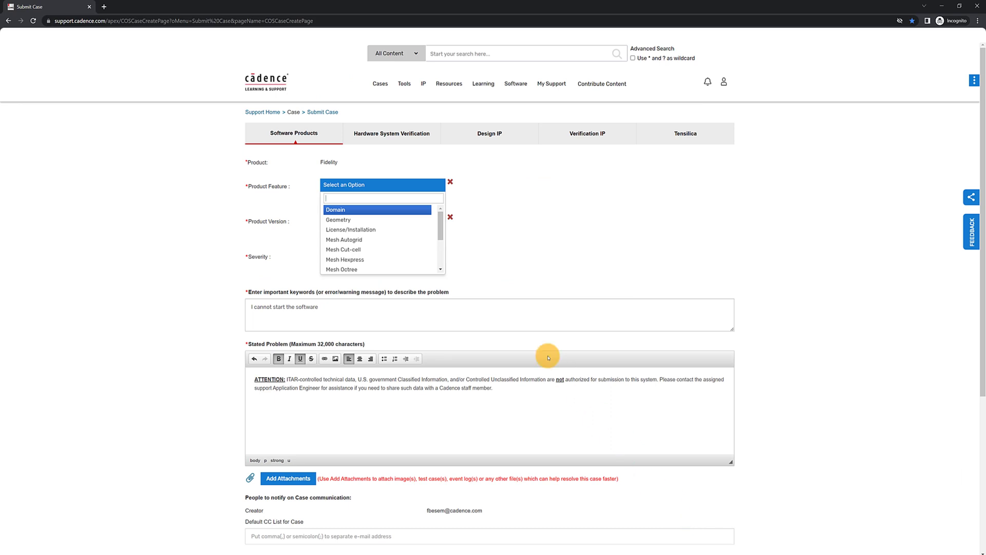
{"action": "mouse_move", "coordinate": [478, 274]}
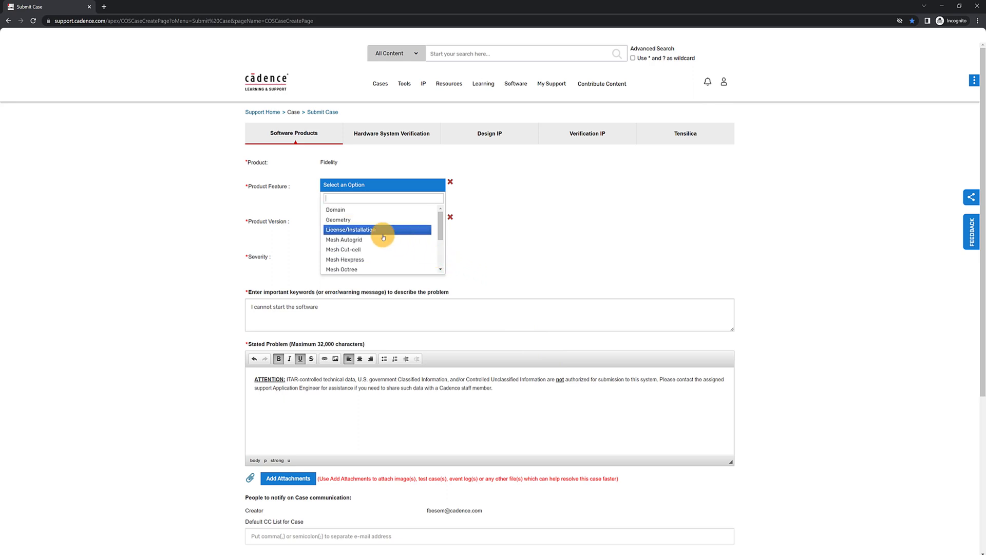
{"action": "left_click", "coordinate": [351, 229]}
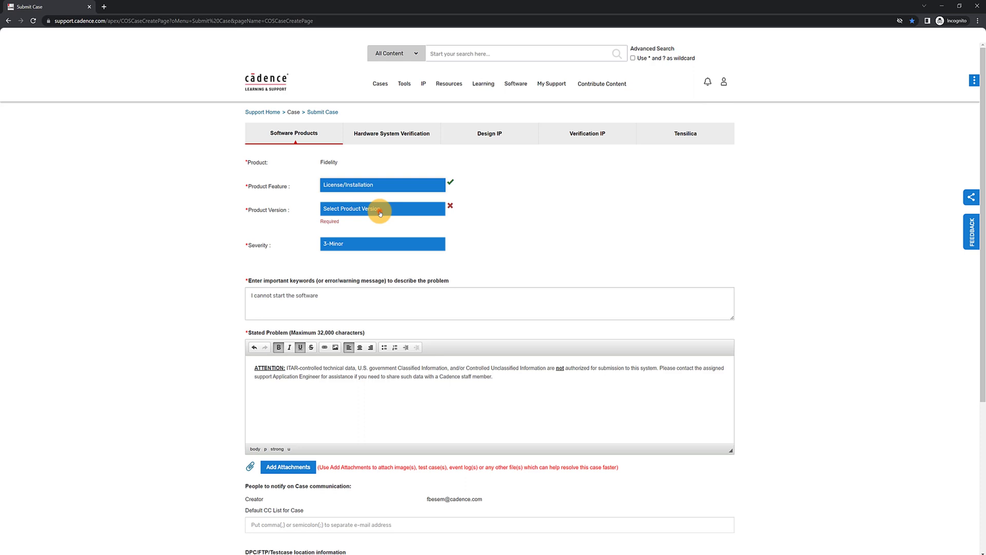
{"action": "left_click", "coordinate": [382, 208]}
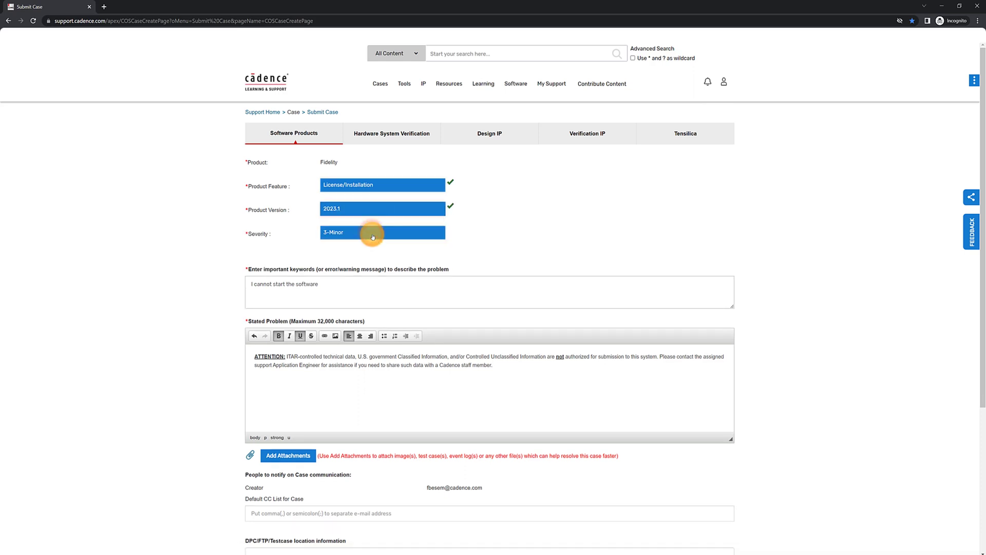
{"action": "left_click", "coordinate": [382, 232]}
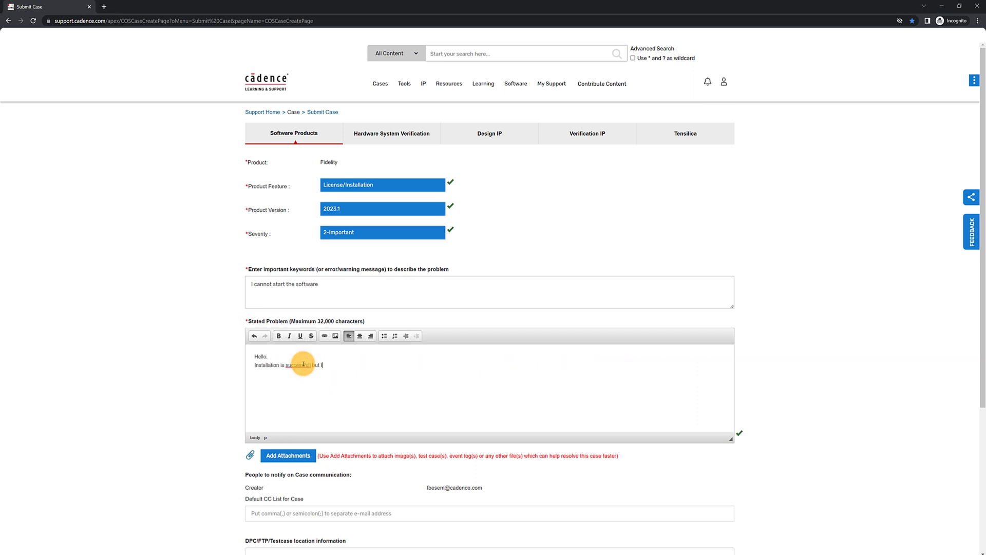
Finish the statement with 'I have a license issue. Please help.' and start adding an attachment.
{"action": "type", "text": "I have a license issue. Please help."}
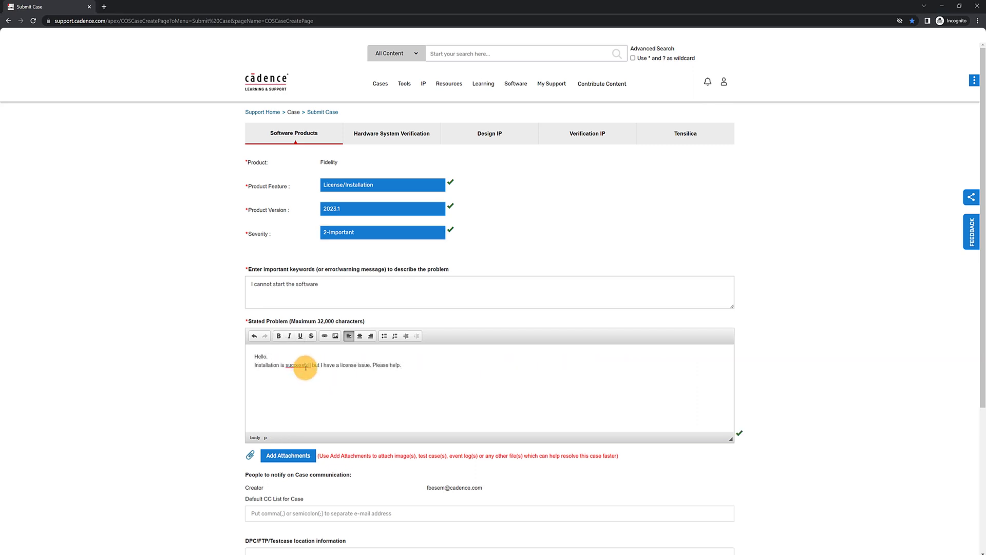
{"action": "left_click", "coordinate": [288, 455]}
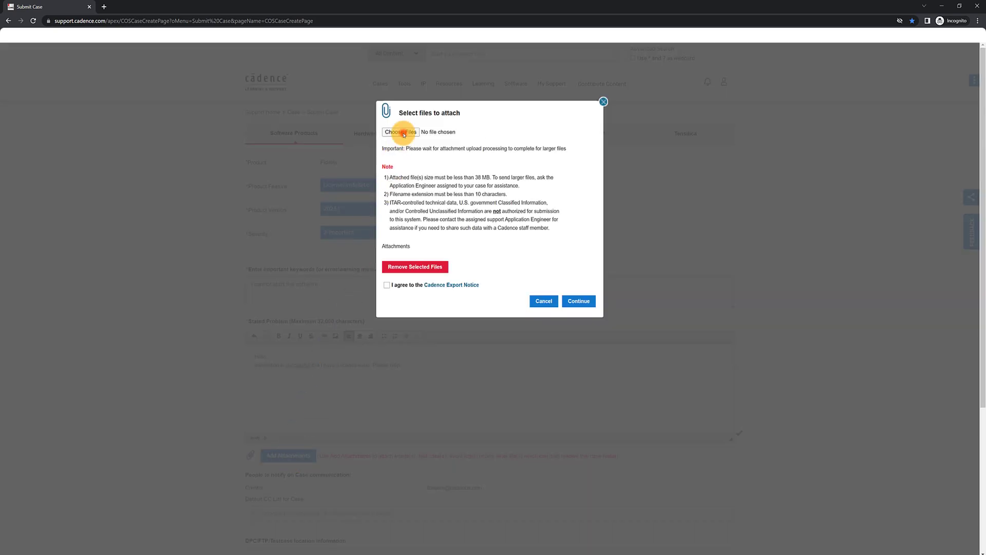
{"action": "left_click", "coordinate": [399, 131]}
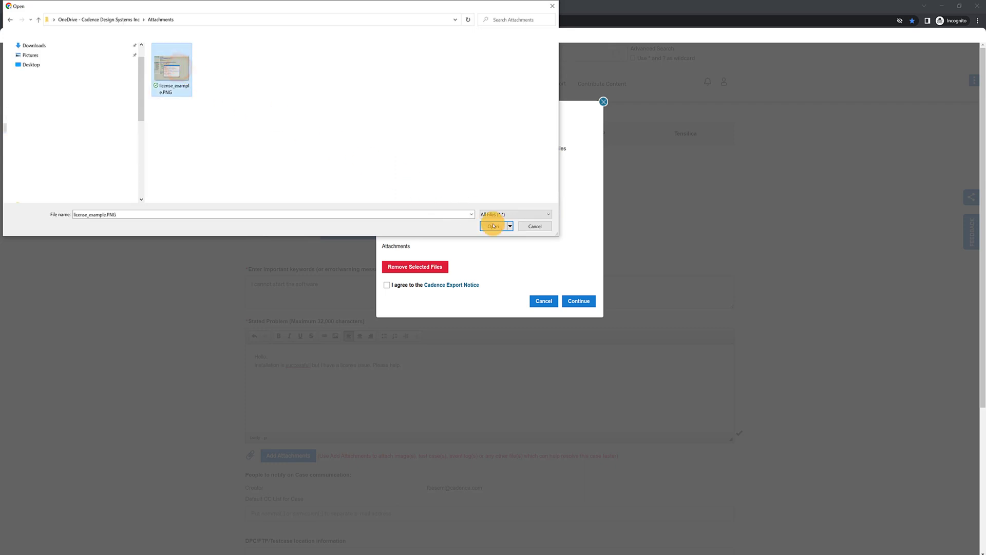
Attach license_example.PNG, accepting the Cadence Export Notice.
{"action": "left_click", "coordinate": [493, 226]}
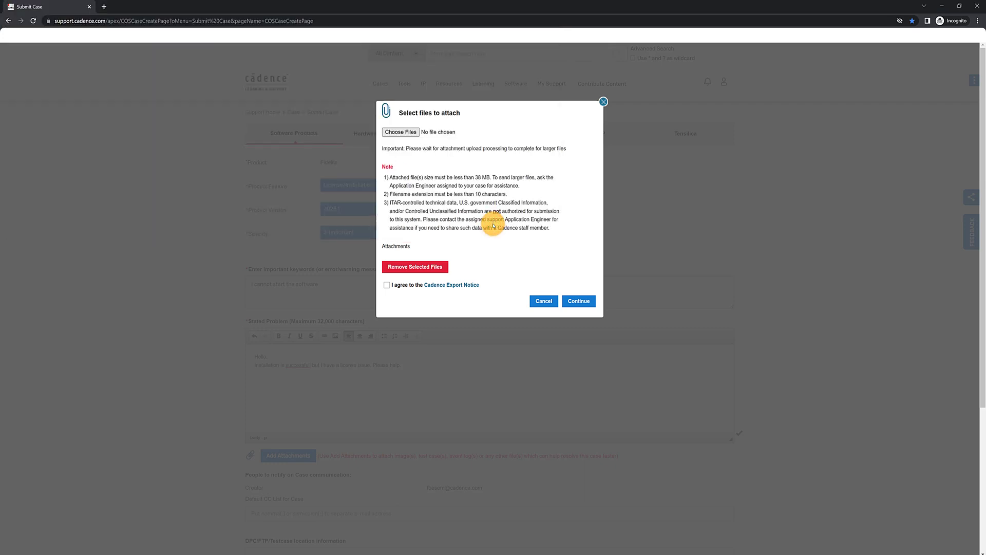
{"action": "left_click", "coordinate": [400, 132]}
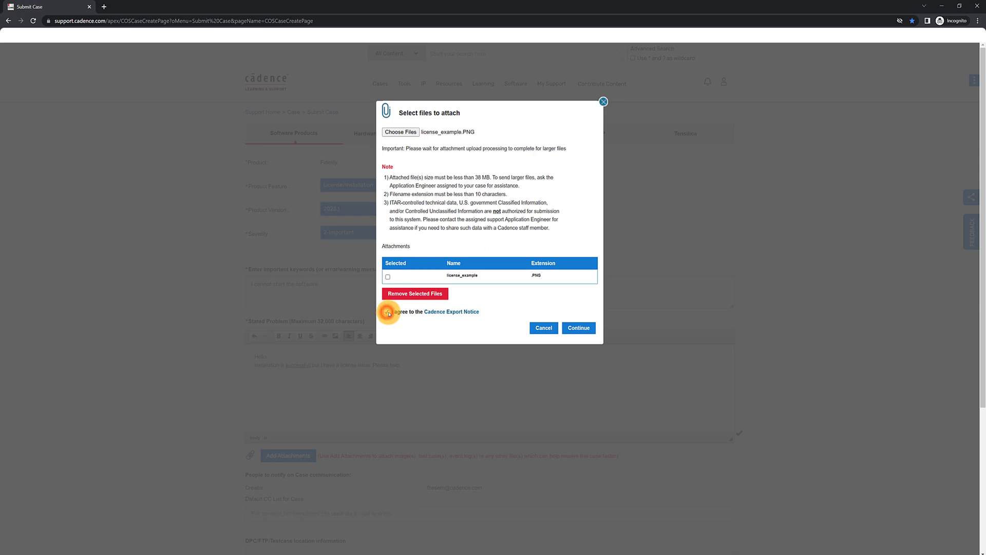
{"action": "left_click", "coordinate": [577, 327]}
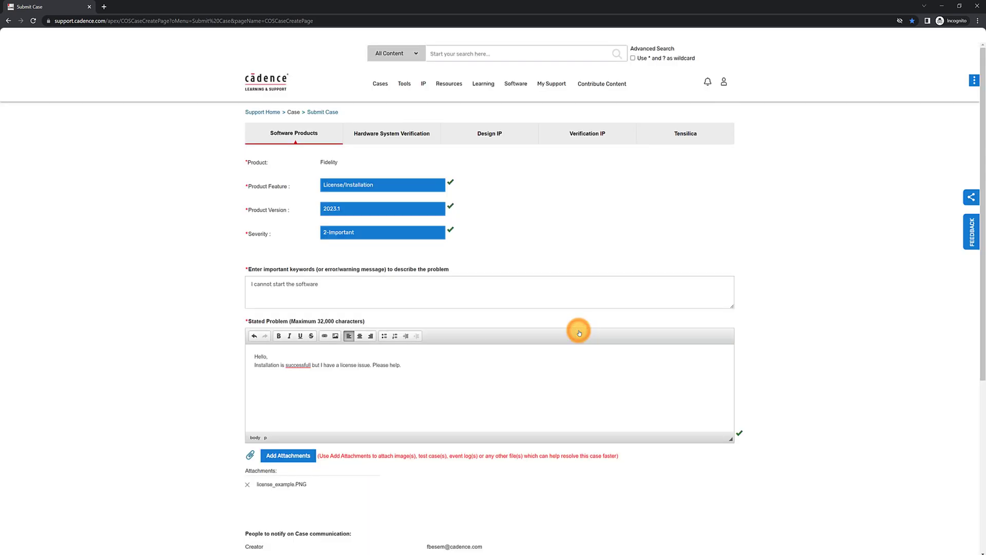
{"action": "mouse_move", "coordinate": [556, 360]}
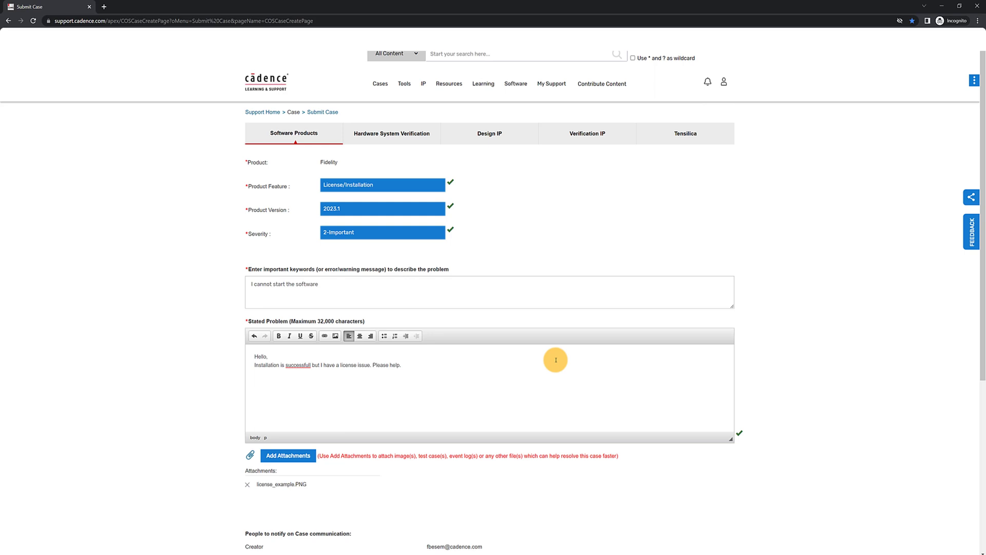
Submit the completed Fidelity license case from the bottom of the form.
{"action": "scroll", "scroll_direction": "down", "scroll_amount": 3}
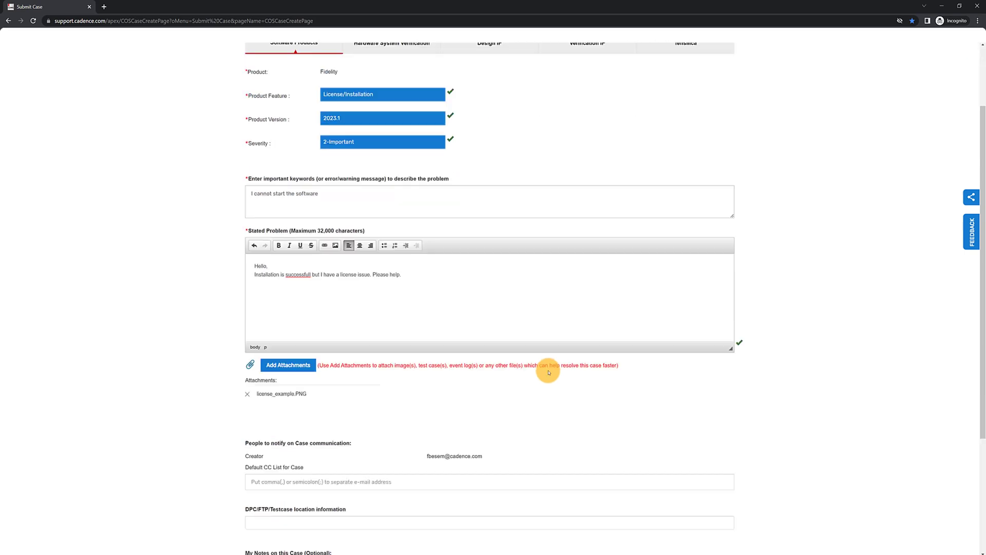
{"action": "scroll", "scroll_direction": "down", "scroll_amount": 3}
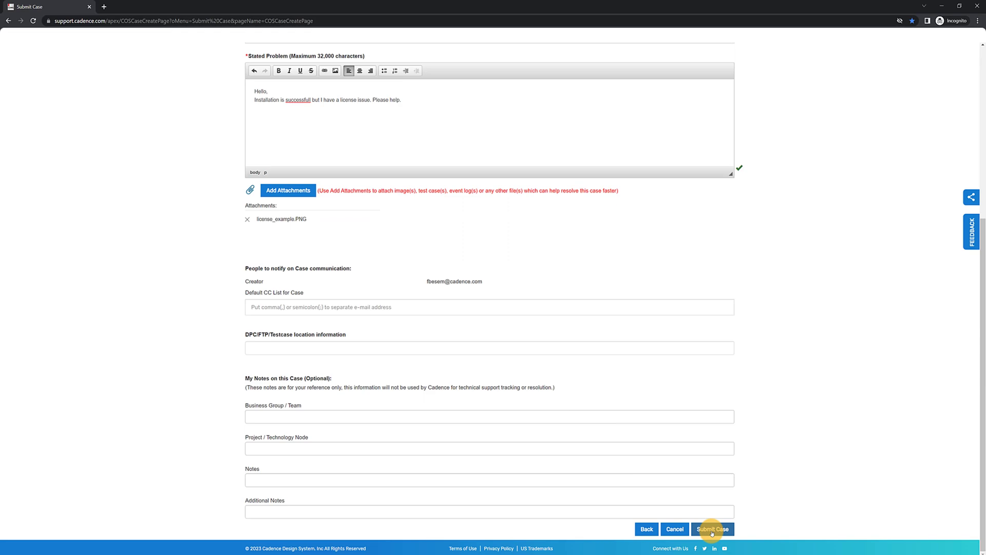
{"action": "left_click", "coordinate": [713, 528]}
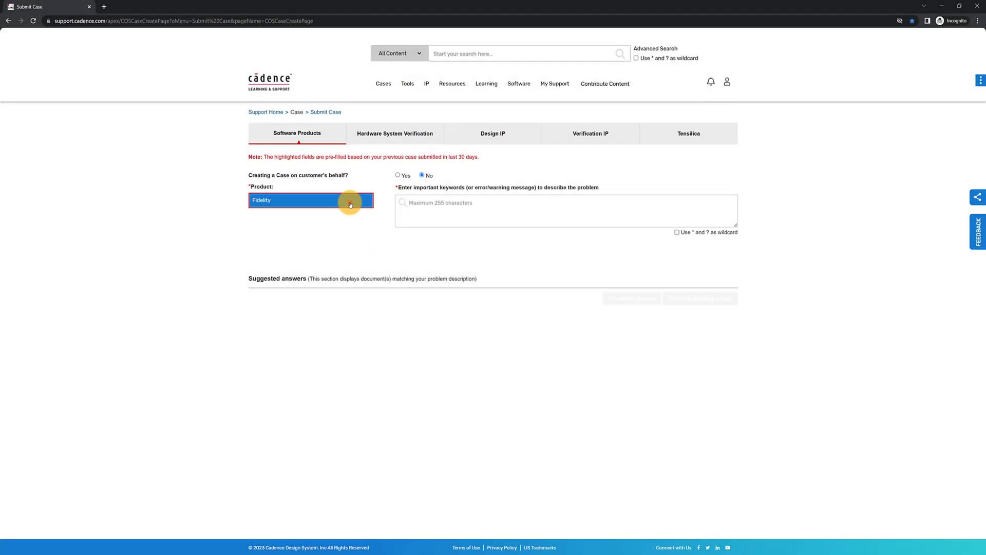
Choose Fidelity Pointwise as product with feature Examine for the new ITAR case.
{"action": "left_click", "coordinate": [349, 200]}
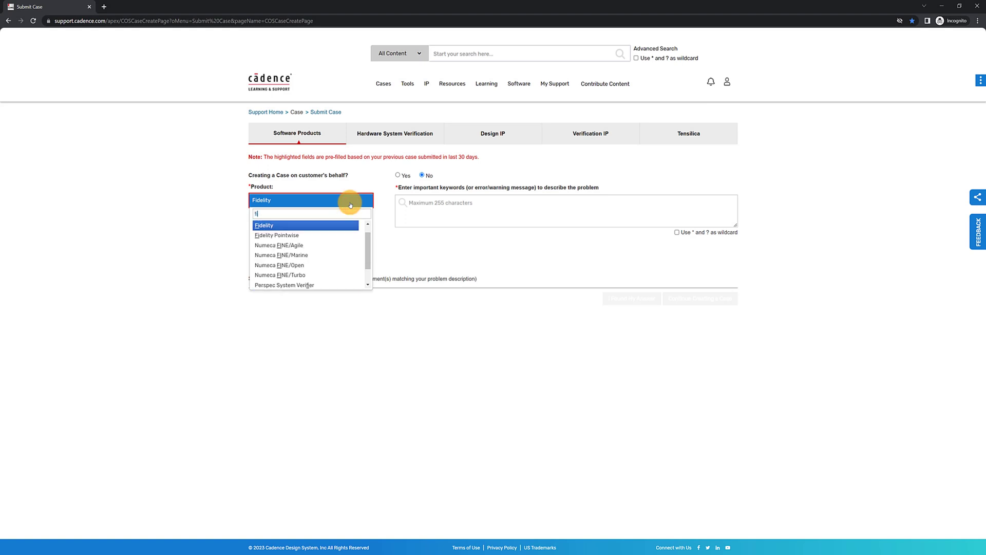
{"action": "type", "text": "fidelity"}
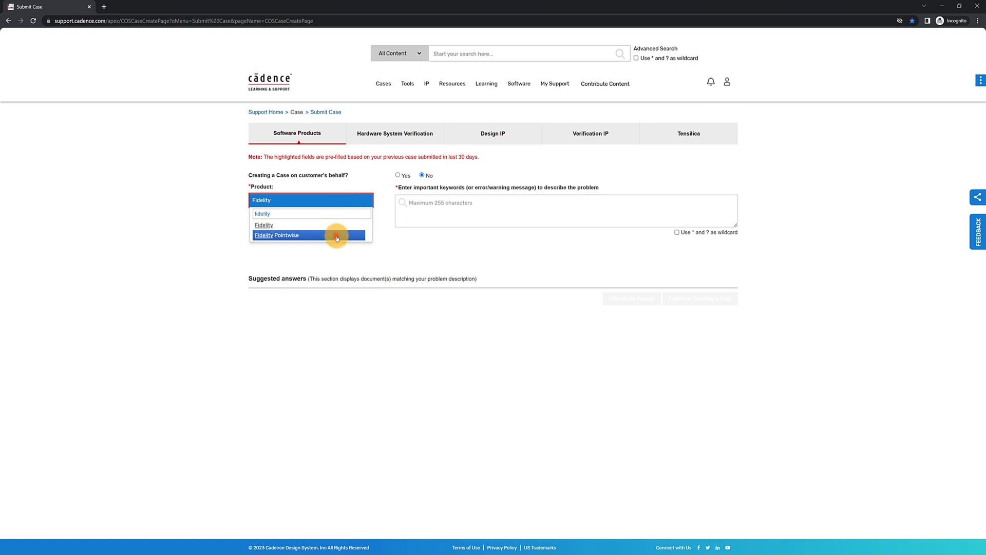
{"action": "left_click", "coordinate": [286, 234]}
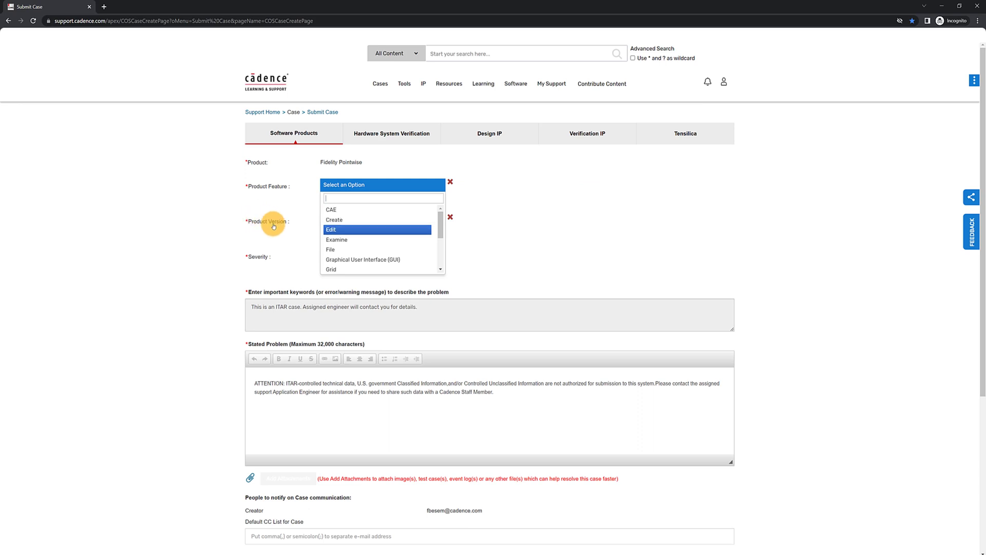
{"action": "left_click", "coordinate": [331, 230]}
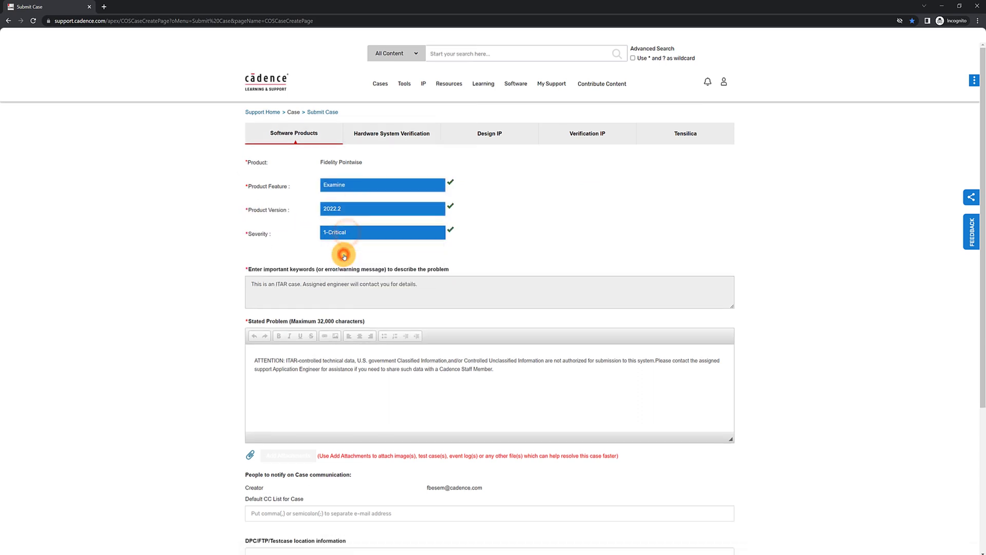
{"action": "scroll", "scroll_direction": "down", "scroll_amount": 3}
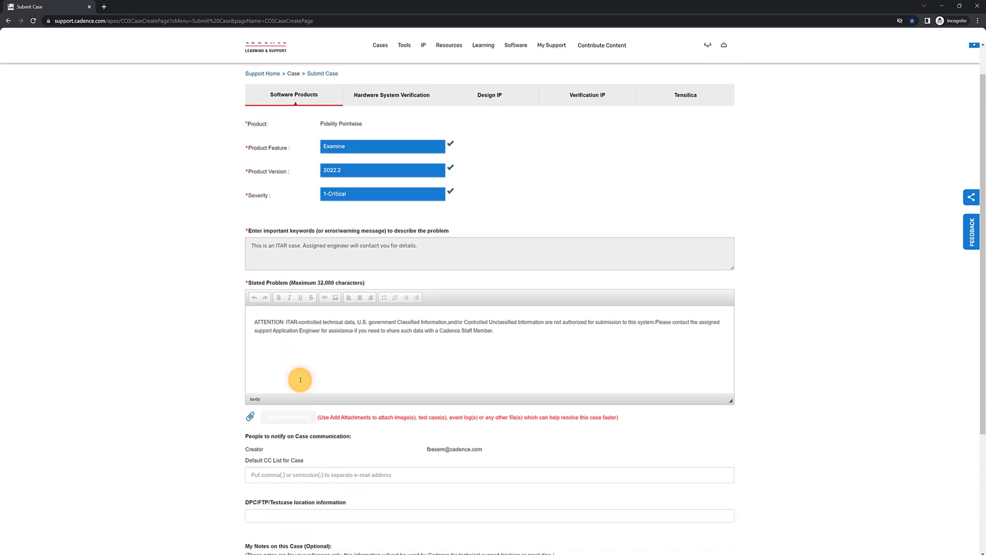
{"action": "scroll", "scroll_direction": "down", "scroll_amount": 3}
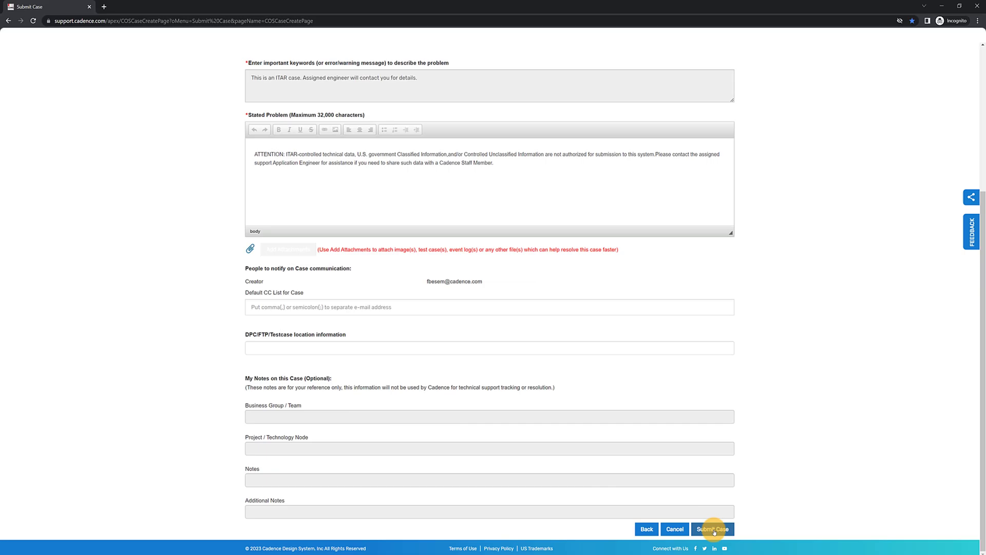
Submit the ITAR case, continue past suggestions, and set feature License/Installation (RLM) on the next case.
{"action": "left_click", "coordinate": [713, 528]}
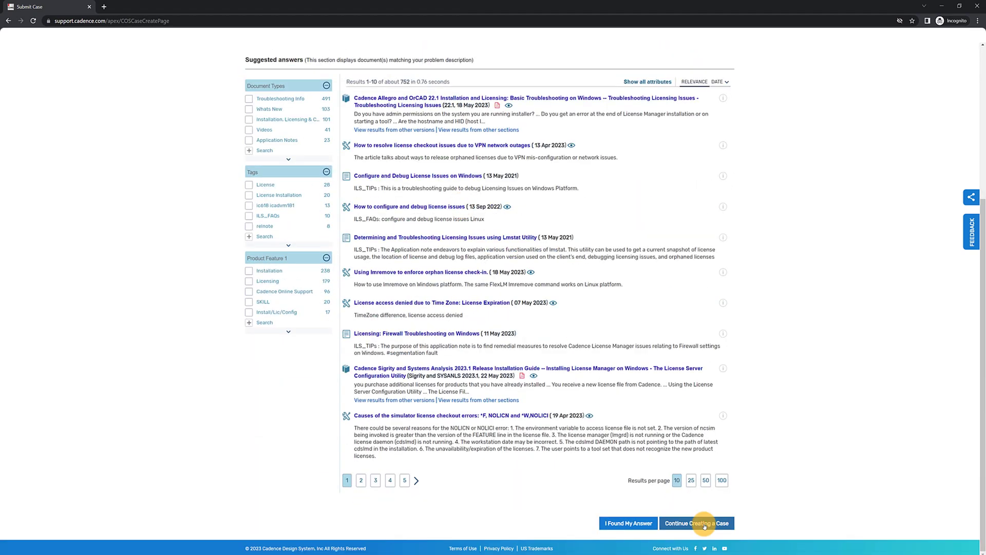
{"action": "left_click", "coordinate": [696, 523]}
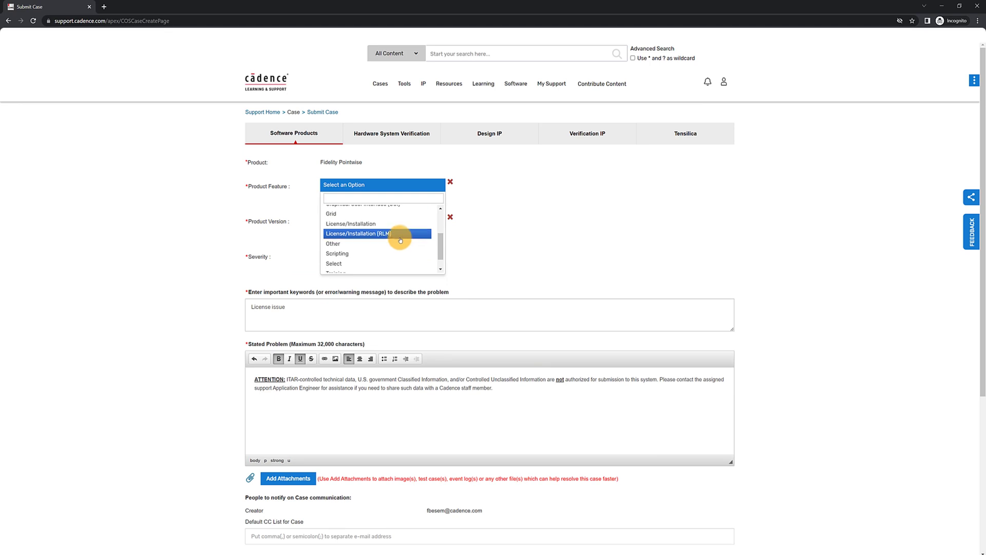
{"action": "left_click", "coordinate": [358, 234]}
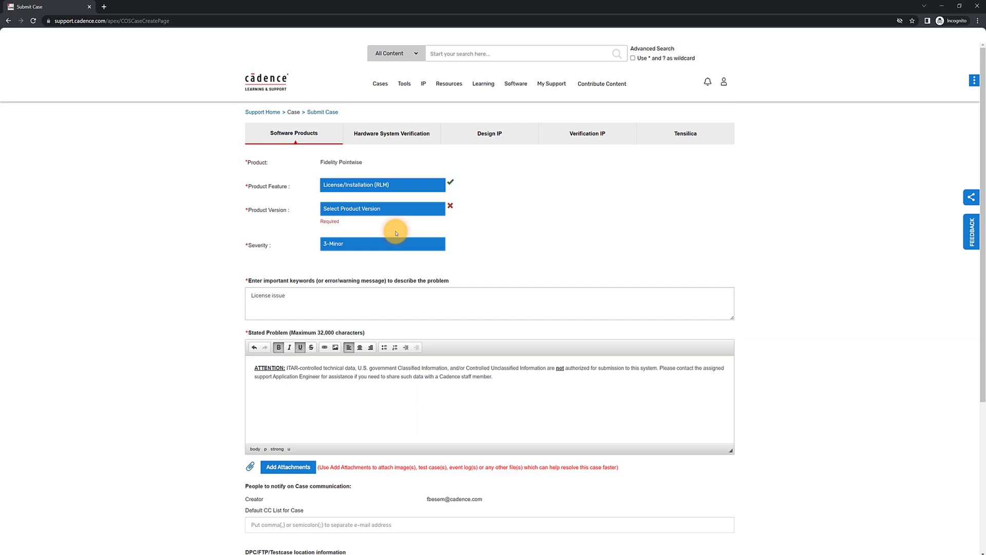